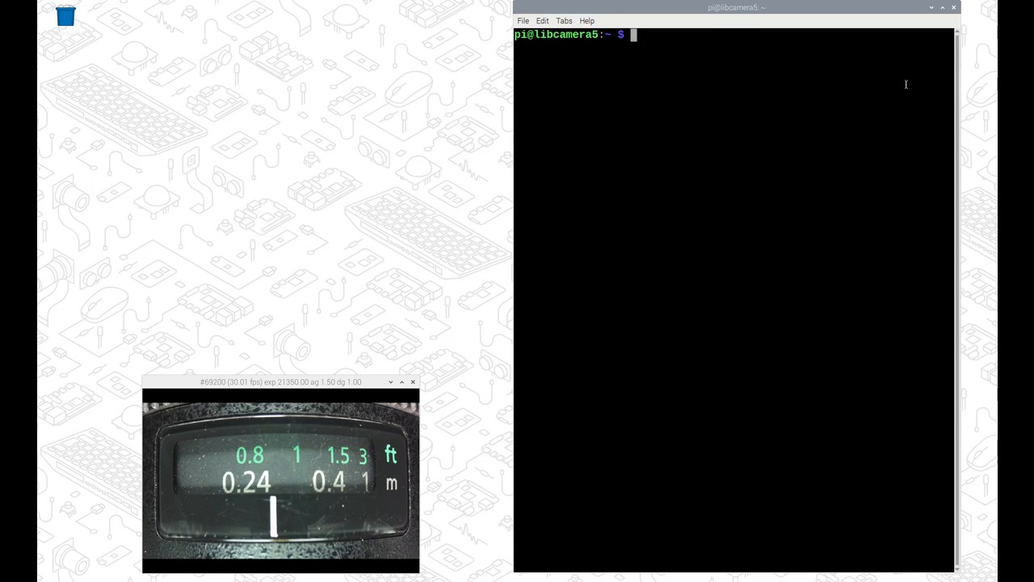
Run rpicam-hello on camera 1 with imx477.json tuning file and 10000 ms timeout
text(rpicam-hello --camera 1 --tuning-file imx477.json --timeout 10000)
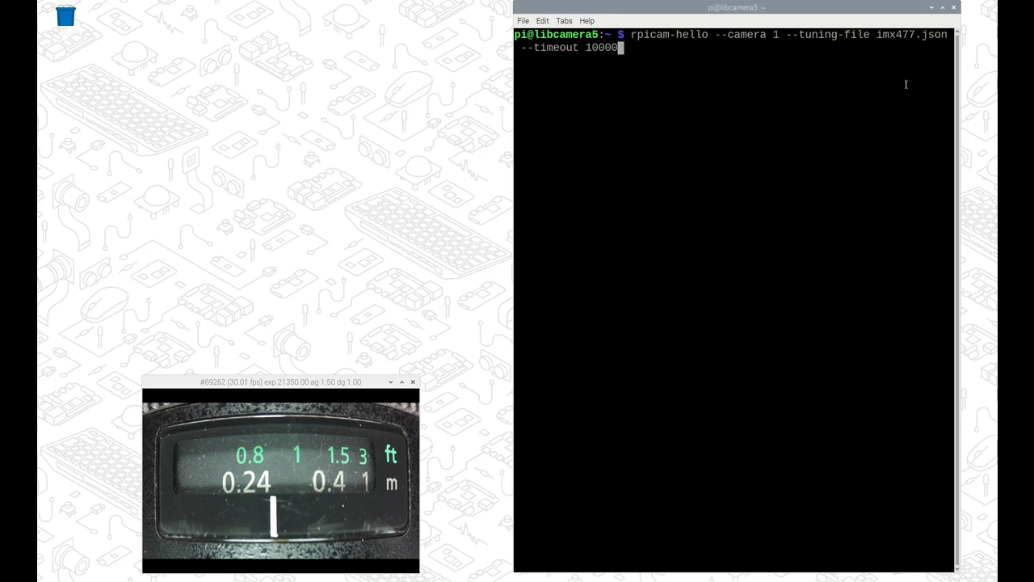
key(Return)
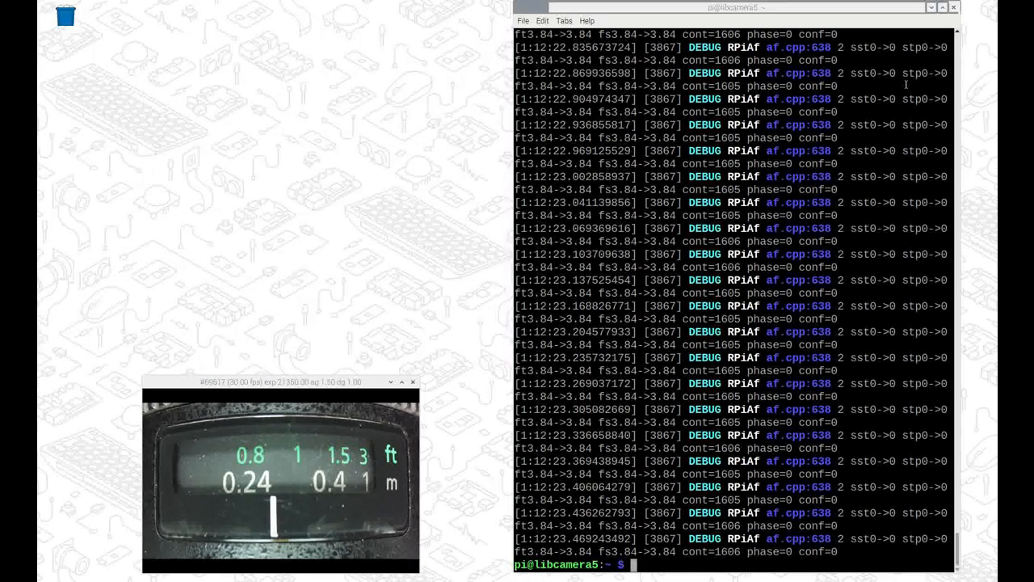
Edit imx477.json in nano and navigate to its rpi.af autofocus block
text(nano)
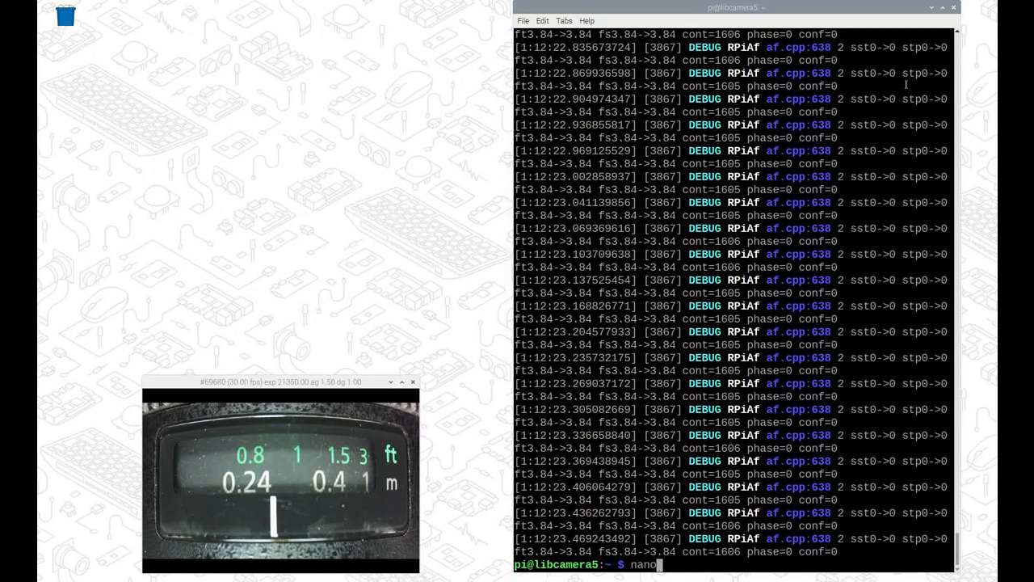
text(imx477.json)
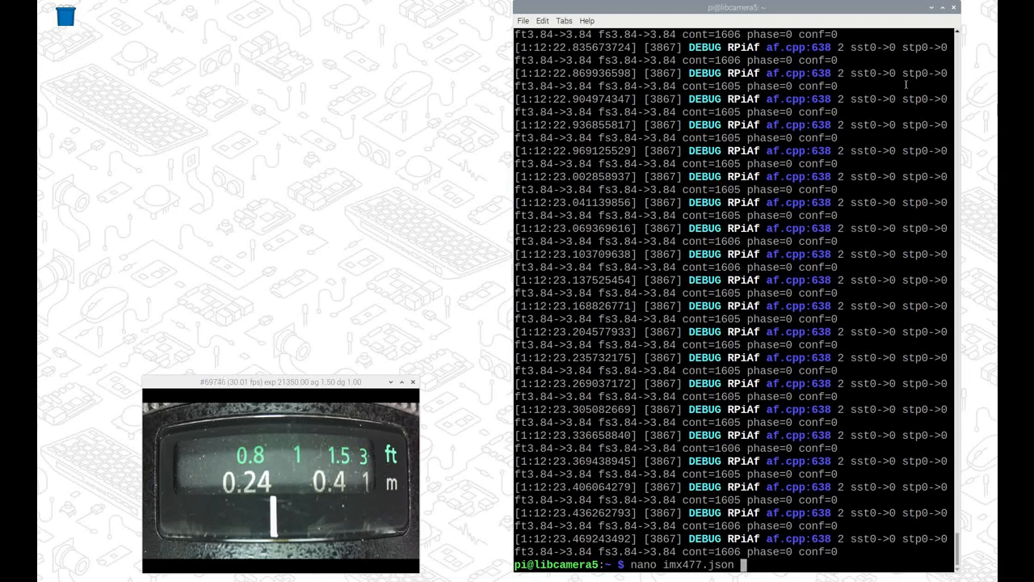
key(Return)
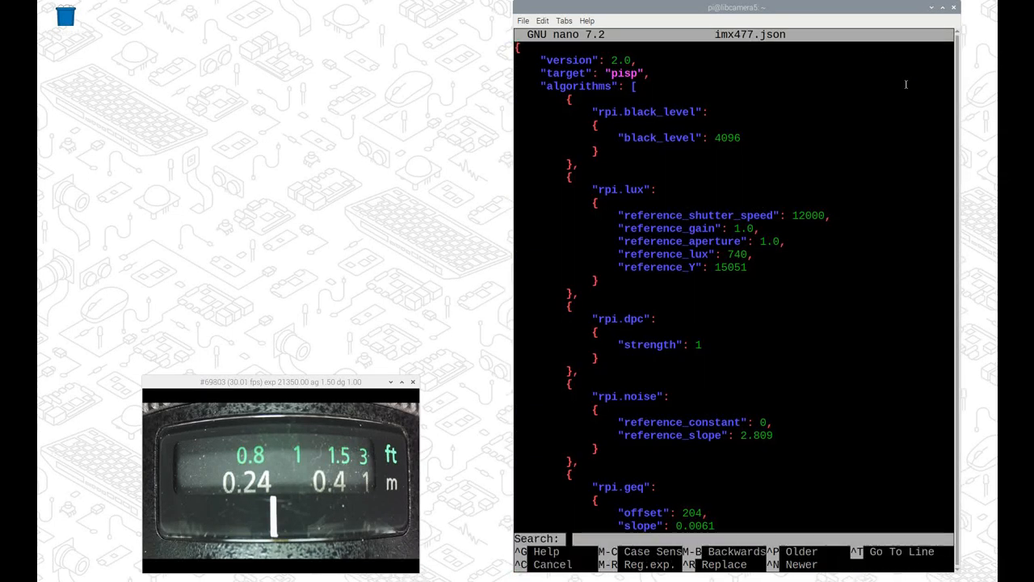
key(Return)
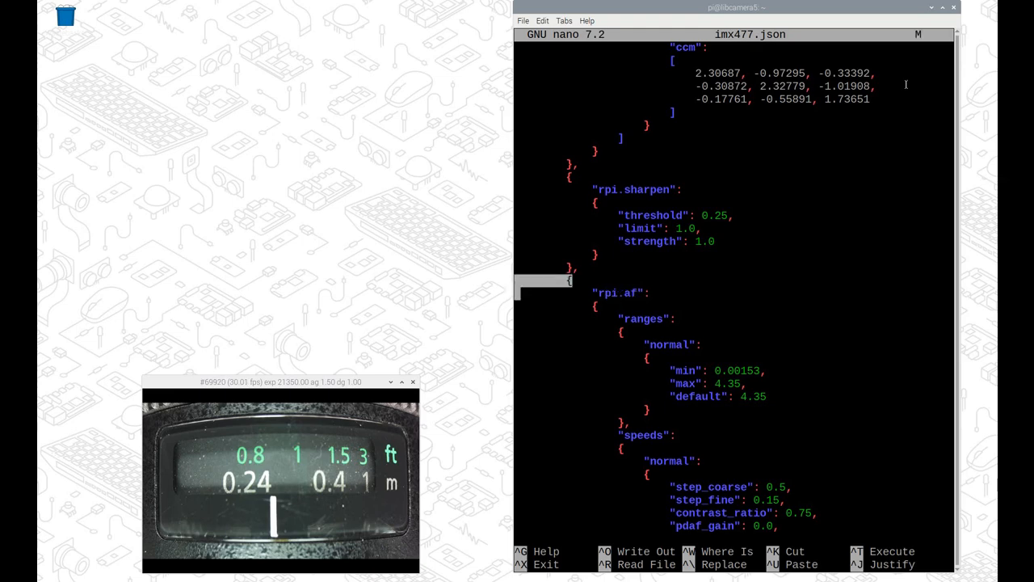
scroll(down, 3)
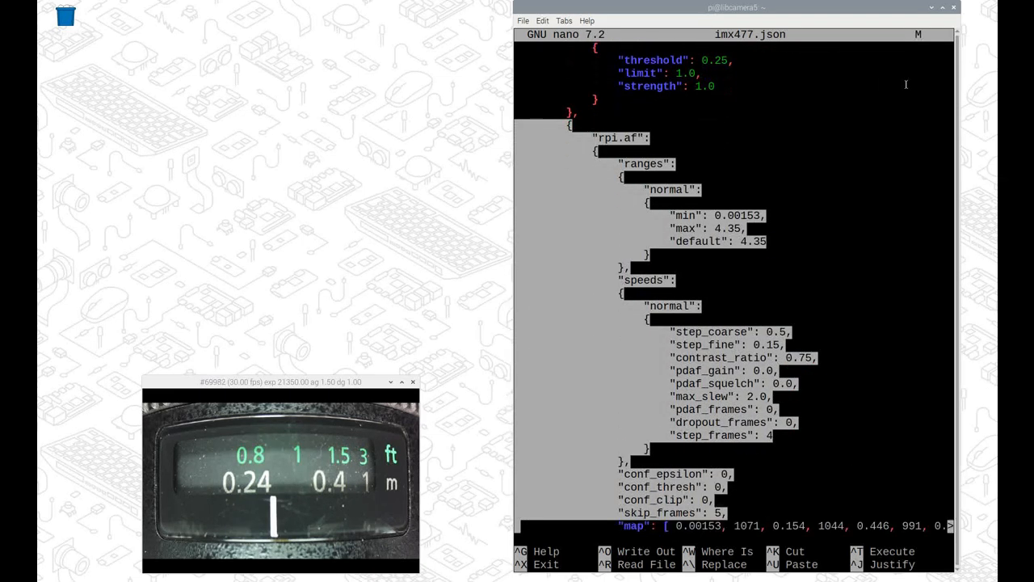
scroll(down, 3)
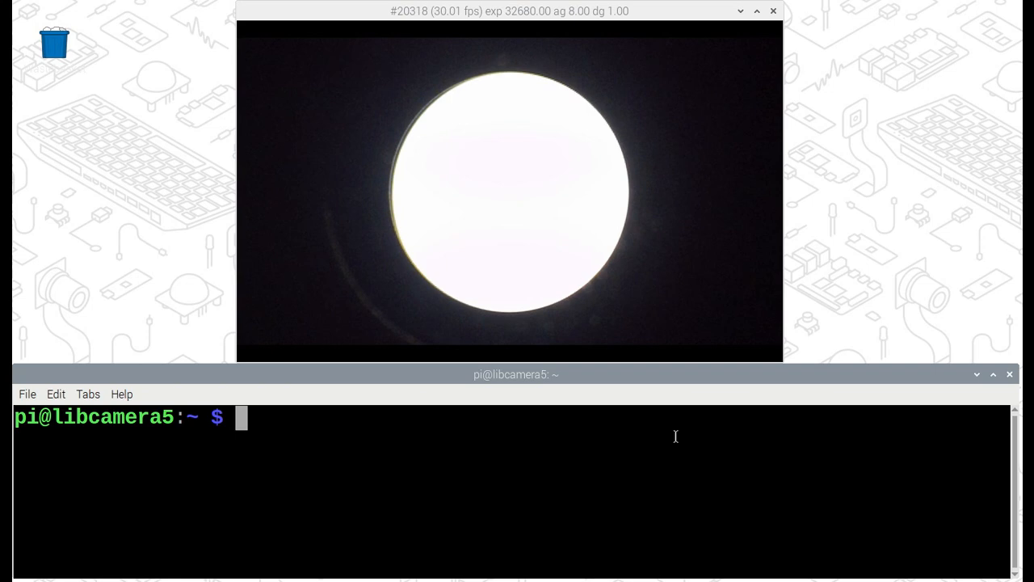
Set iris_absolute to 2260 on /dev/v4l-subdev7 with v4l2-ctl
text(v4l2-ctl -d /dev/v4l-subdev7 -c iris_absolute=2260)
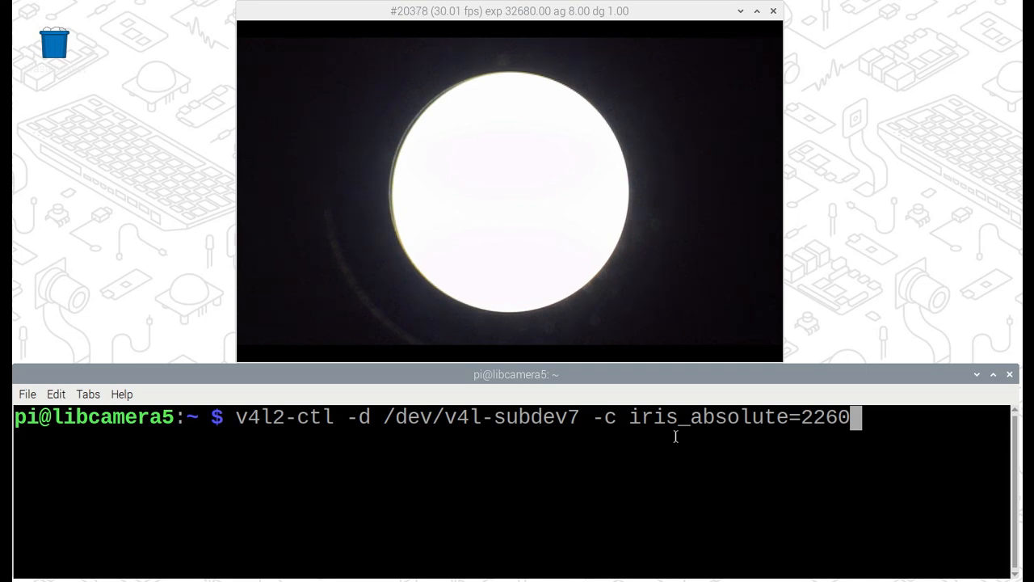
key(Return)
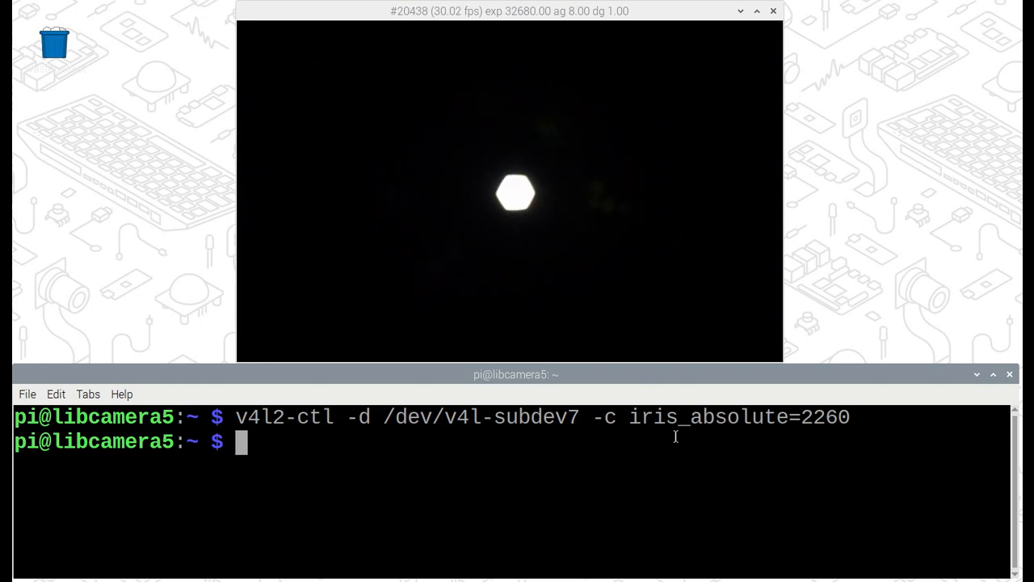
Set iris_absolute back to 350 on /dev/v4l-subdev7
text(v4l2-ctl -d /dev/v4l-subdev7 -c iris_absolute=)
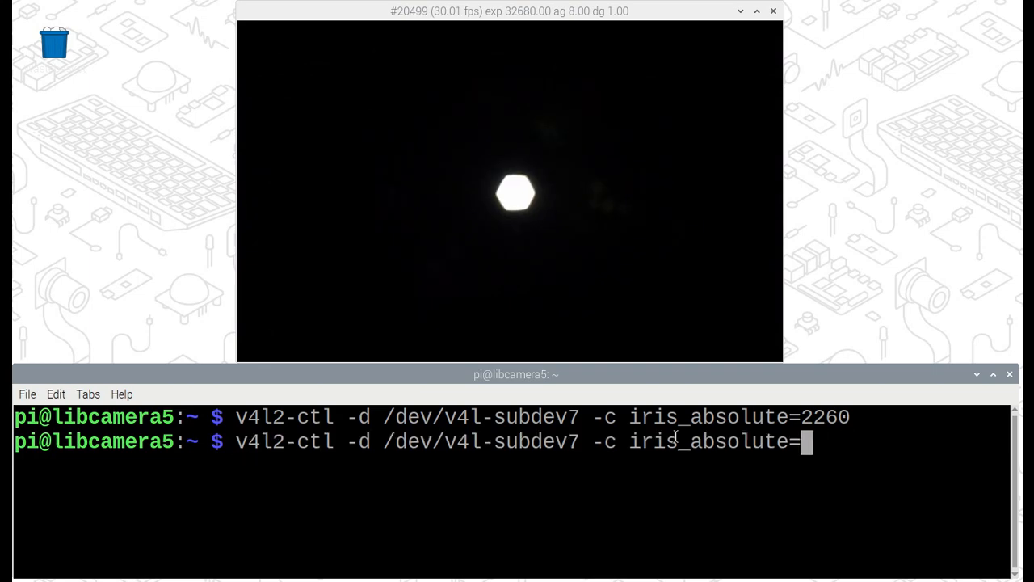
text(350)
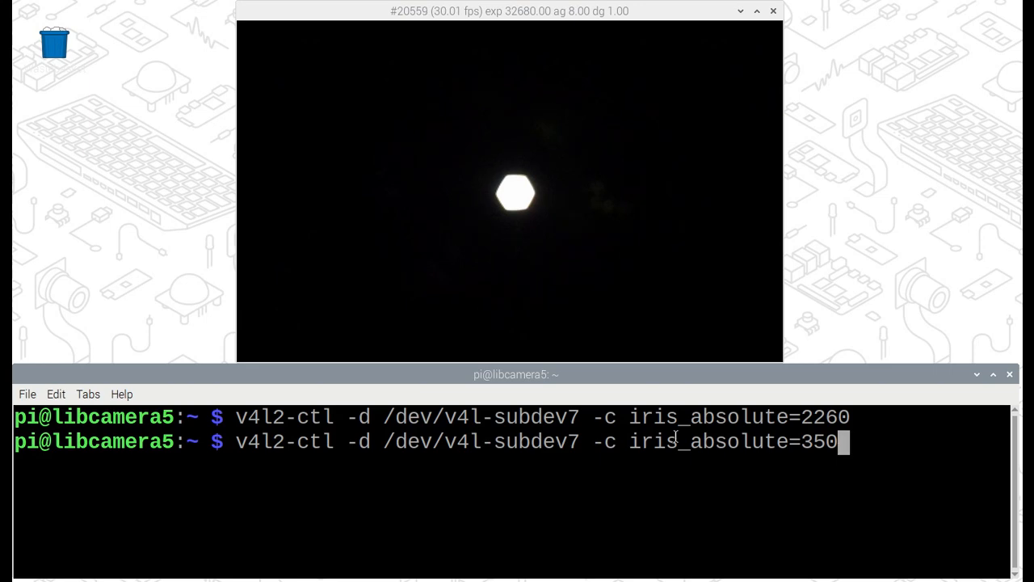
key(Return)
text(v4l2-ctl -d /dev/v4l-subdev7 -c iris_r)
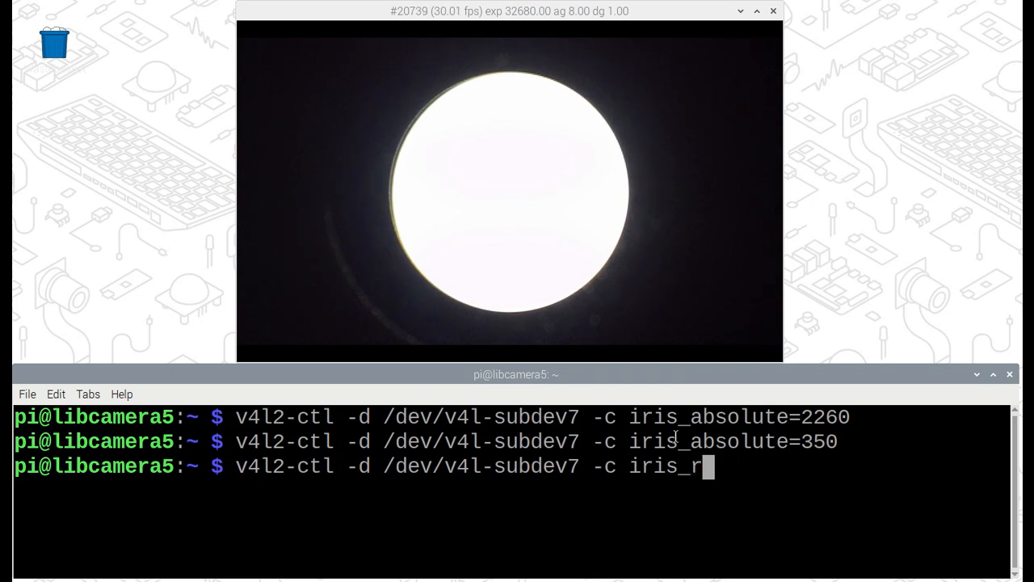
Step the iris with iris_relative=+350 twice, then widen it back with -350
text(elative=)
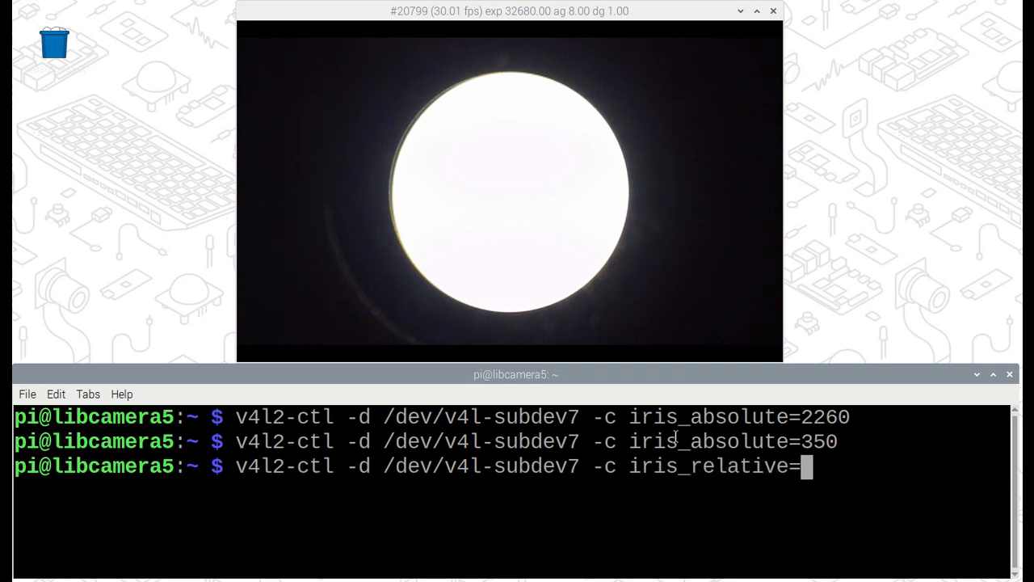
text(+350)
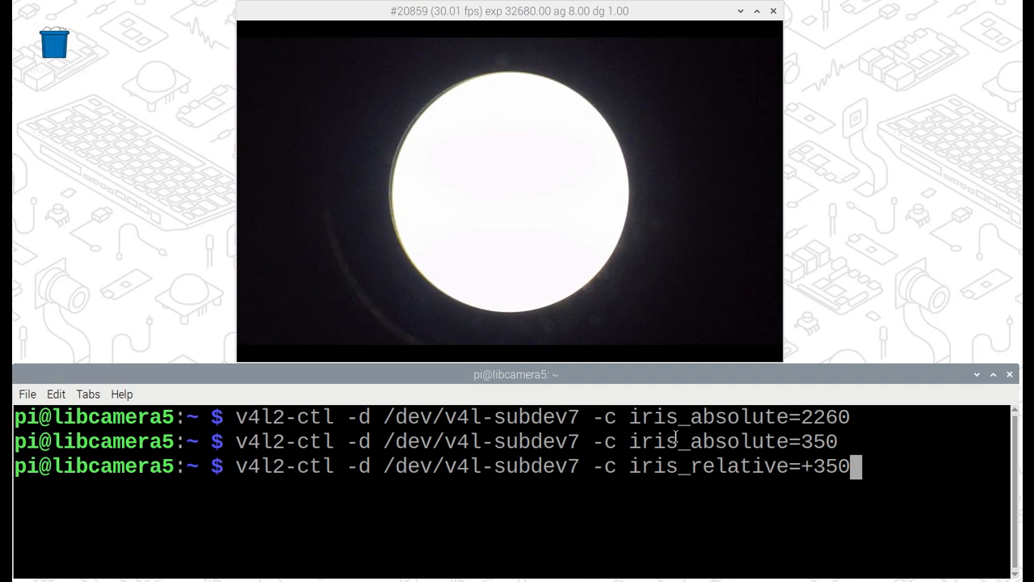
key(Return)
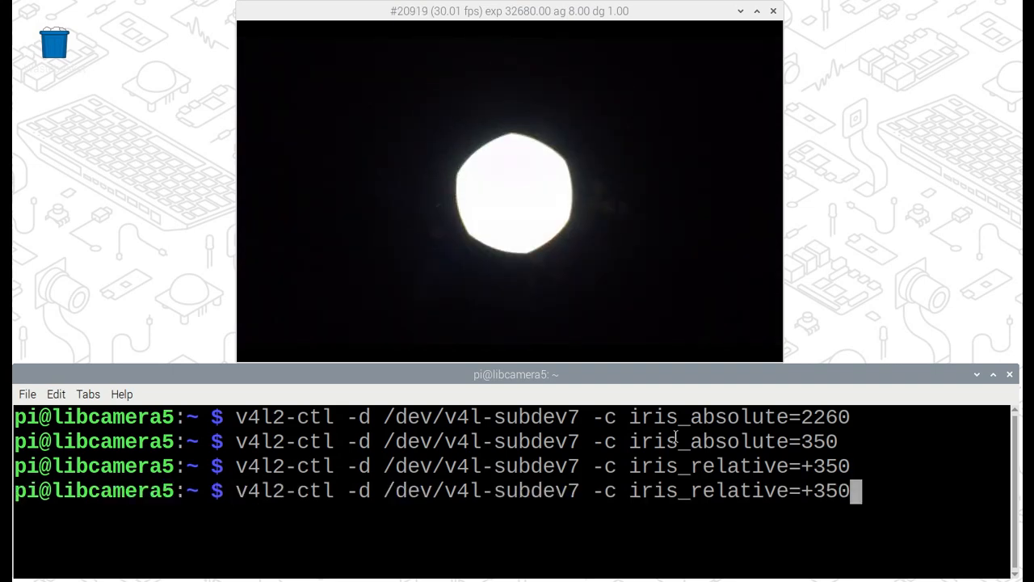
key(Return)
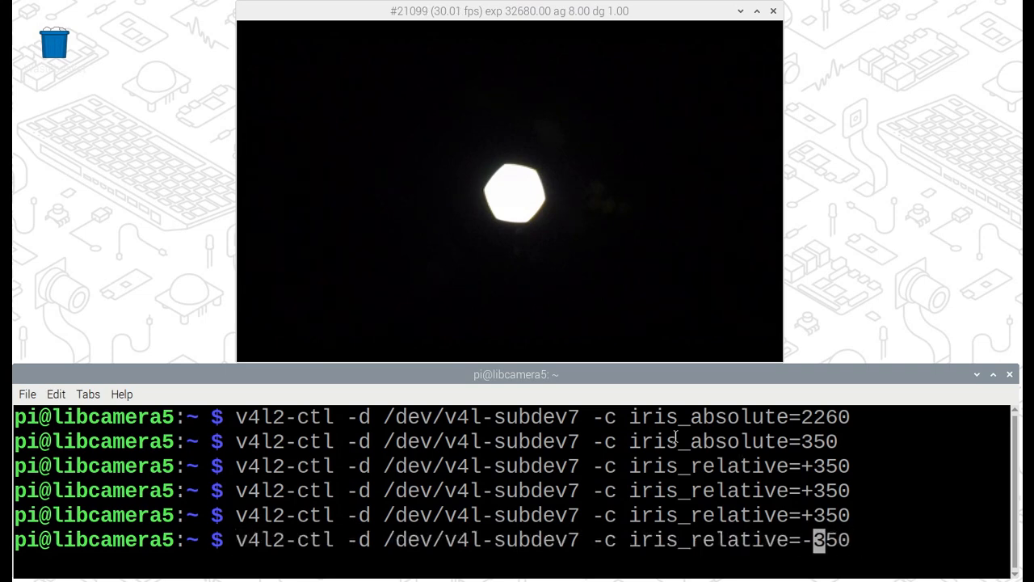
key(Return)
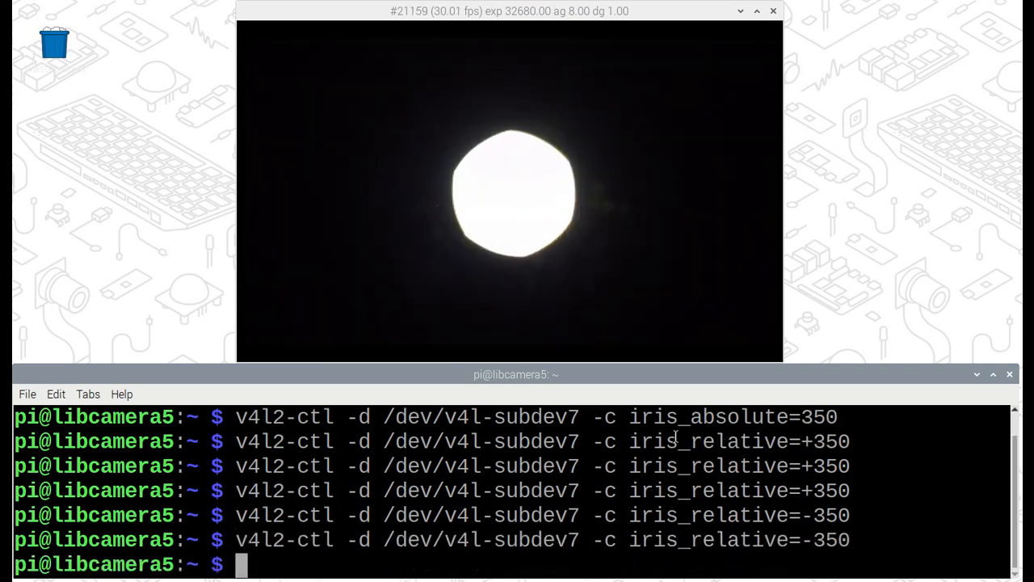